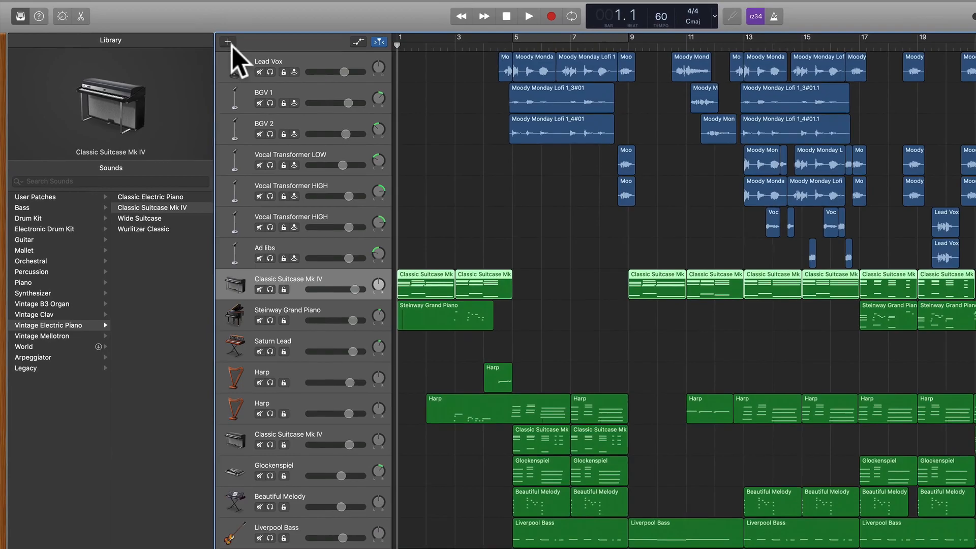
Step: Add a new Software Instrument track to the song
left_click(231, 43)
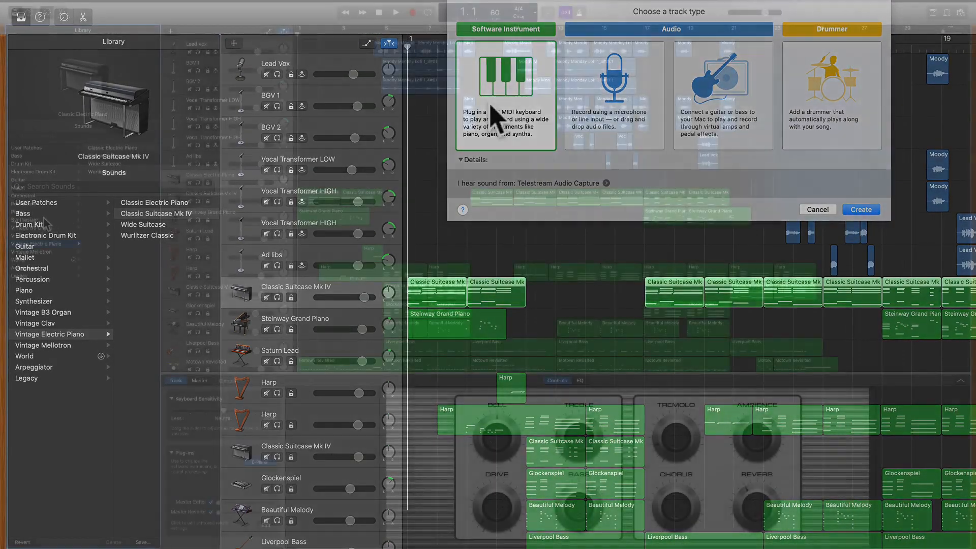
left_click(817, 210)
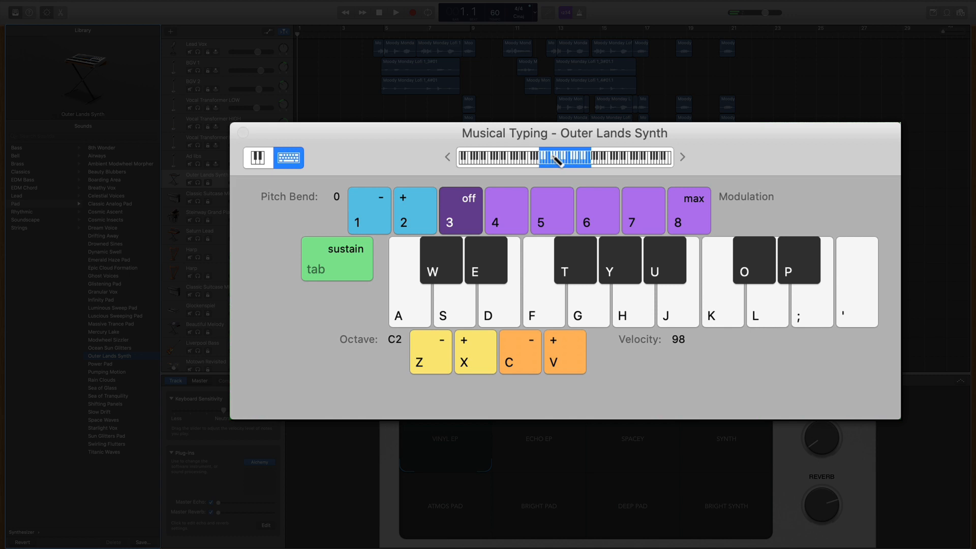
Step: Lower the Musical Typing octave to C-2 on the Outer Lands Synth track
left_click(430, 352)
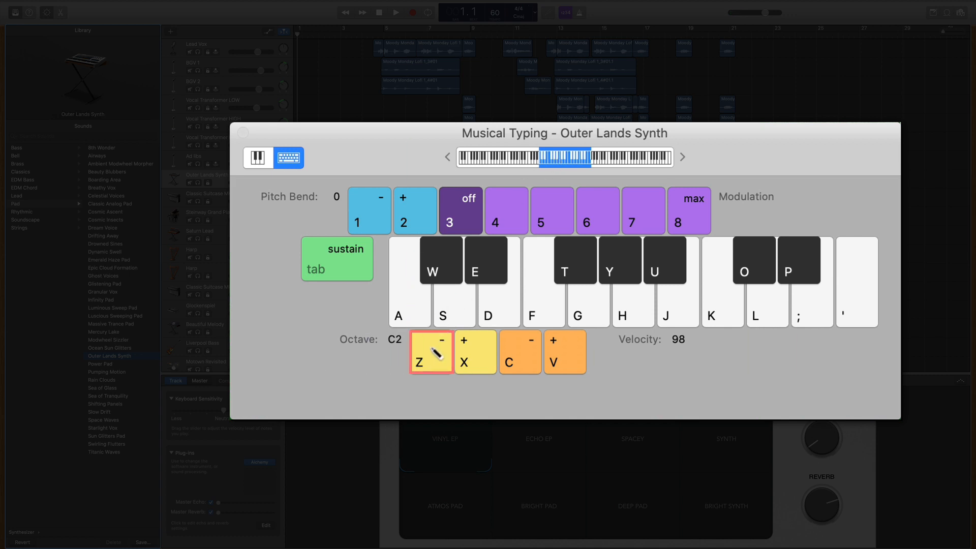
left_click(431, 352)
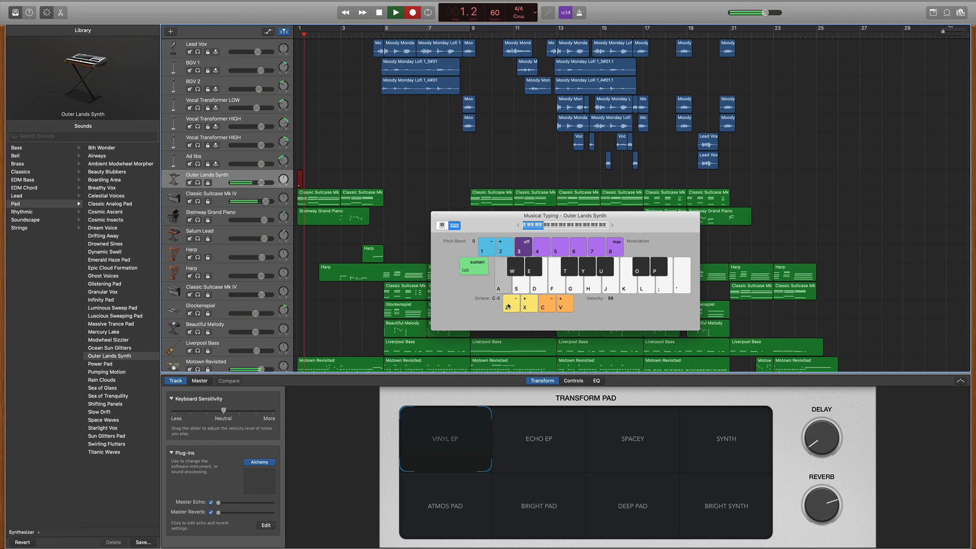
Step: Stop recording and loop the Outer Lands Synth region to the song's end
left_click(395, 12)
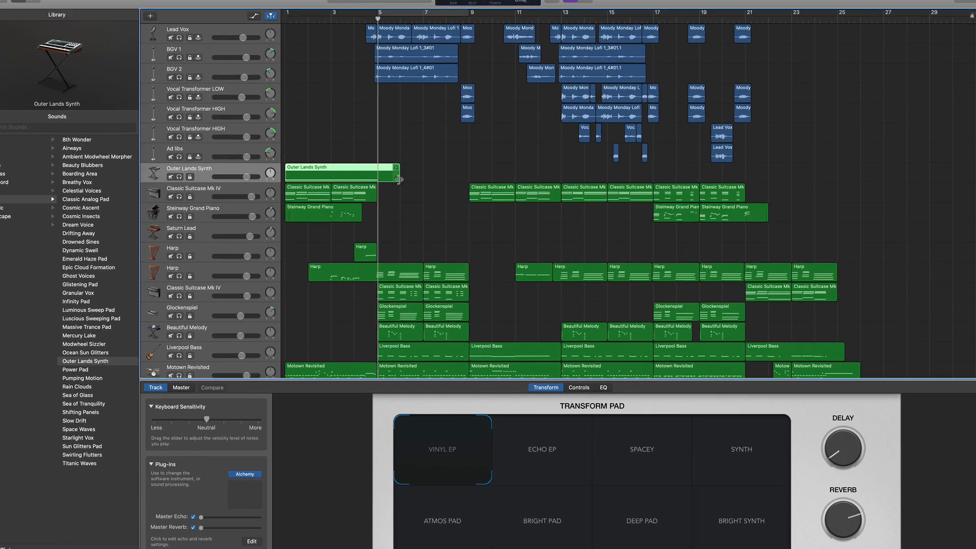
left_click_drag(396, 174, 844, 164)
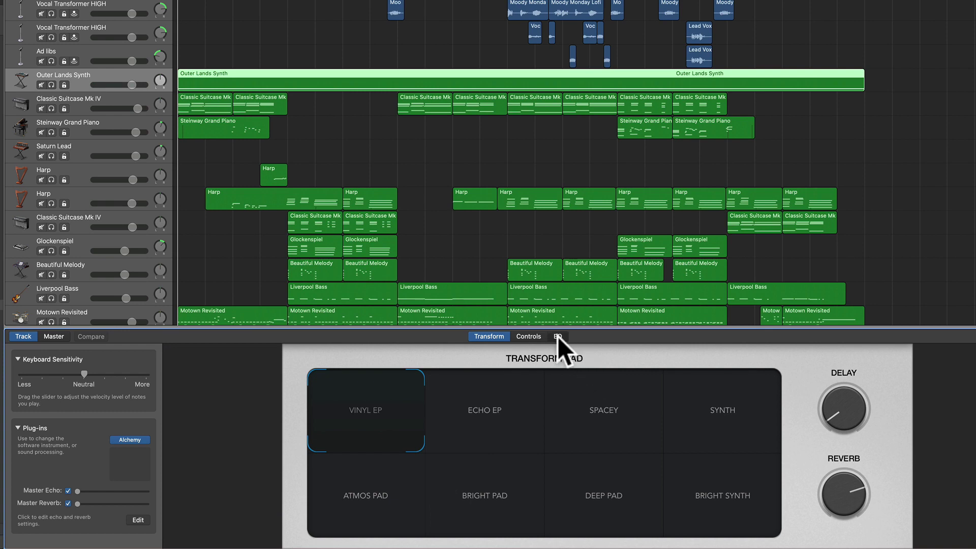
Step: Enable the EQ low-pass band and set its cutoff near 5500 Hz
left_click(558, 337)
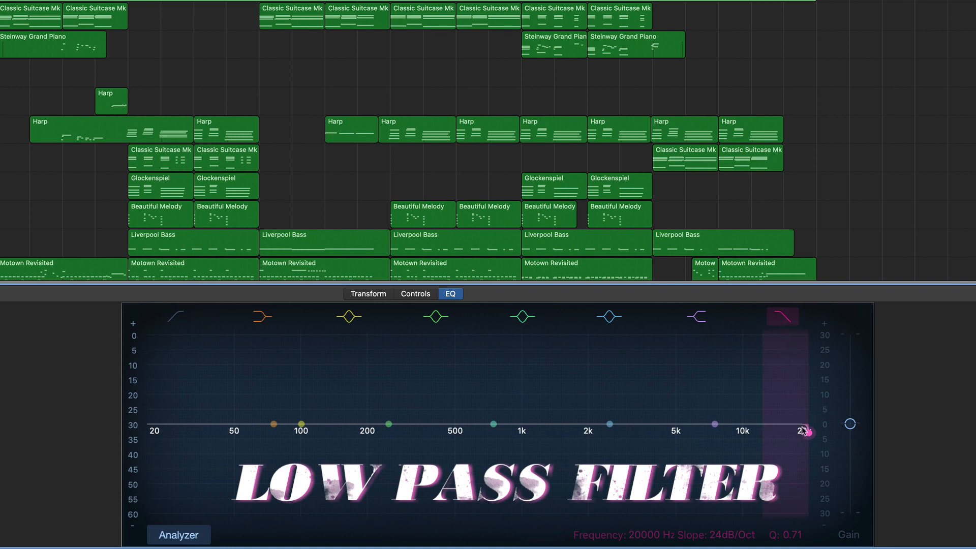
left_click_drag(805, 432, 679, 433)
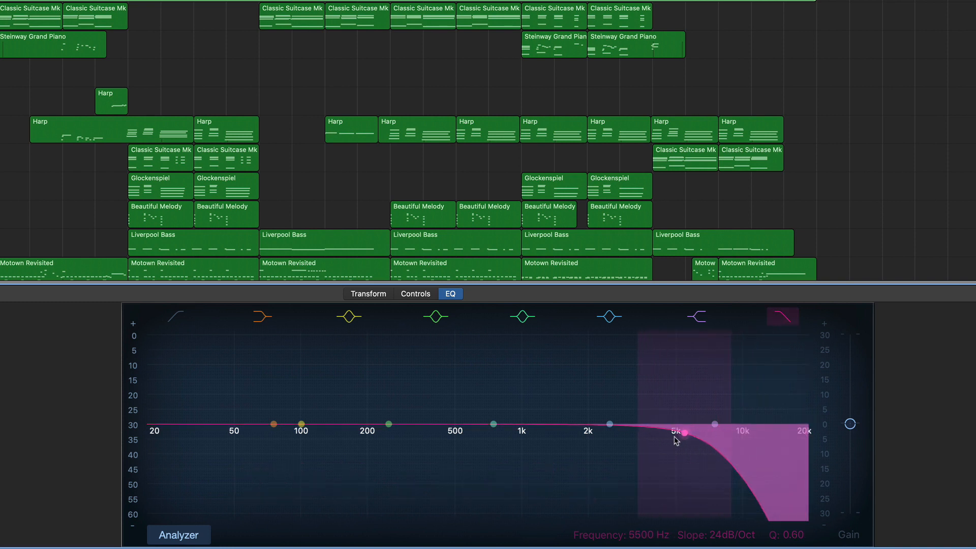
left_click_drag(677, 433, 680, 432)
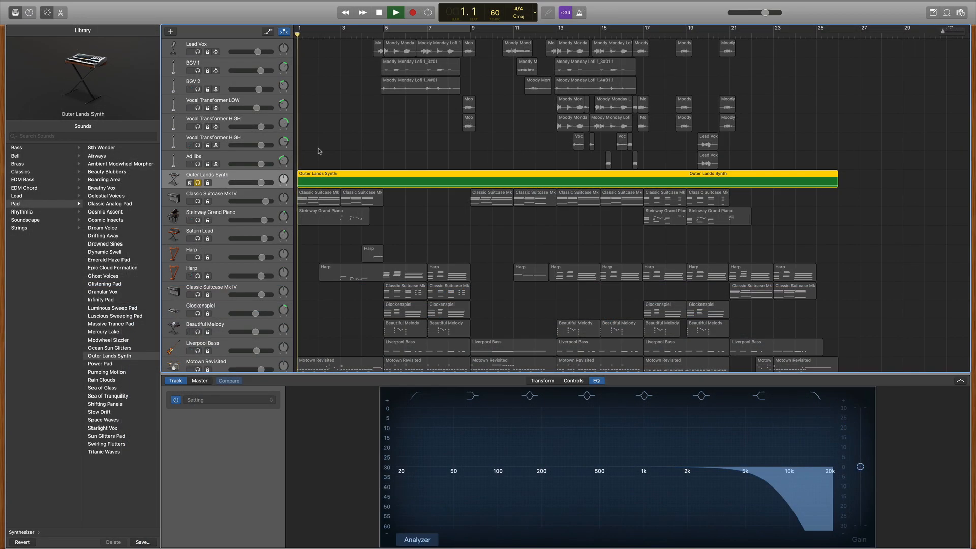
Step: Play back the soloed Outer Lands Synth track
left_click(396, 11)
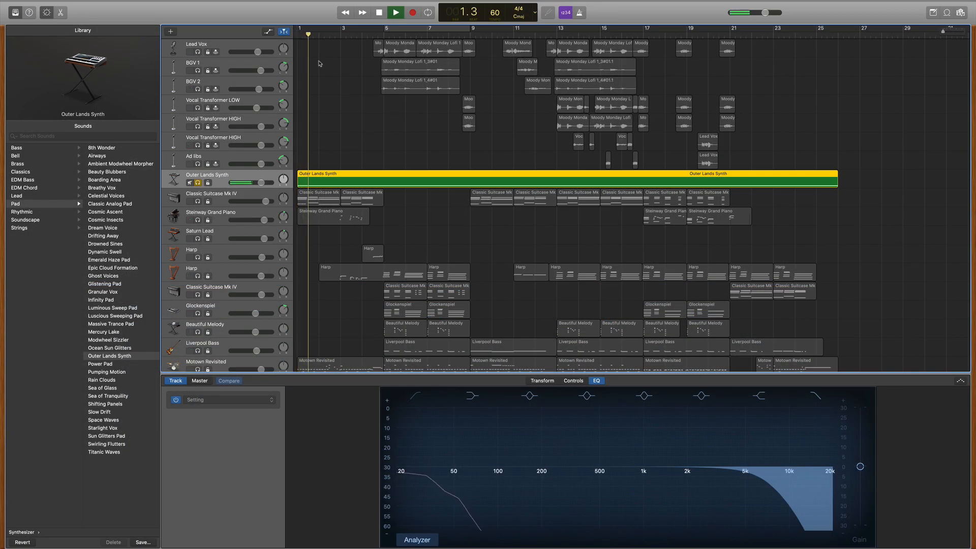
left_click(412, 12)
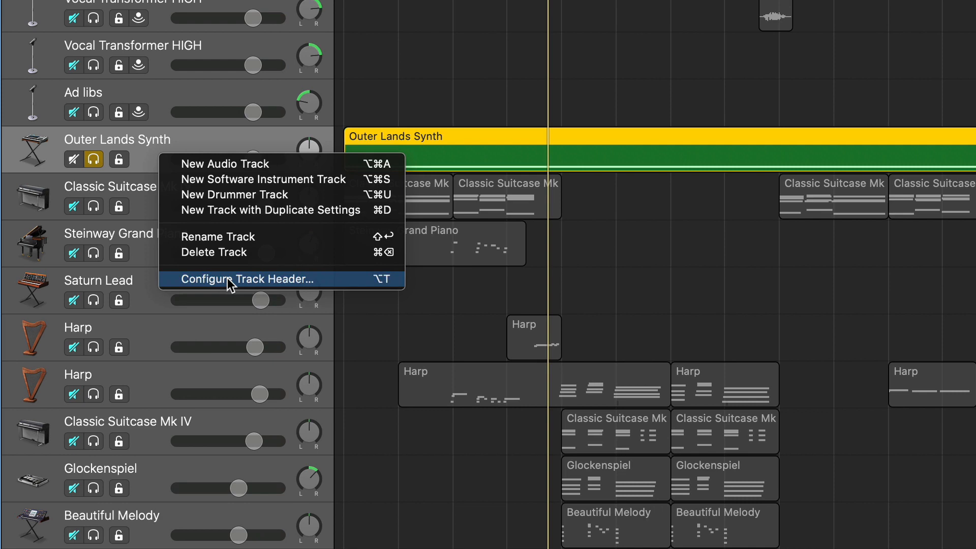
Step: Enable Track Lock in the Configure Track Header settings
left_click(231, 279)
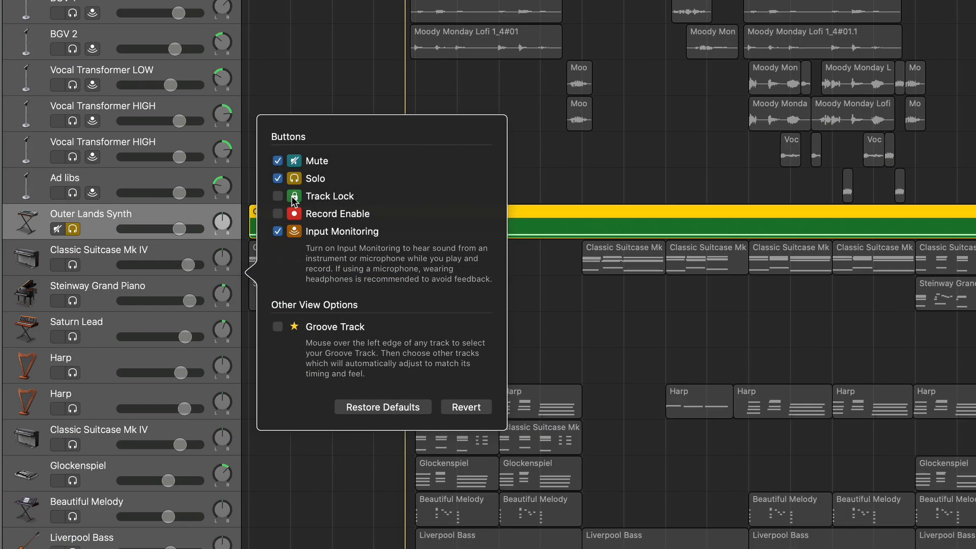
left_click(293, 196)
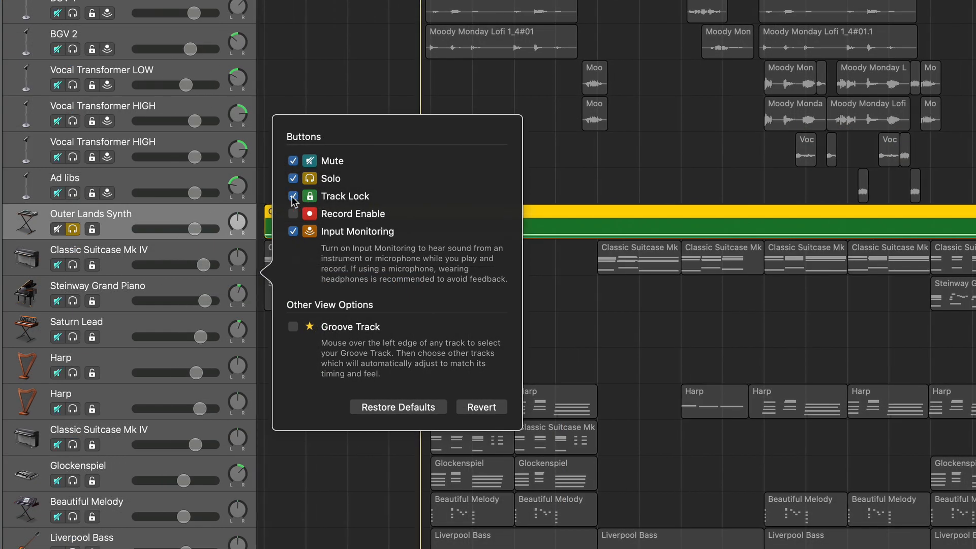